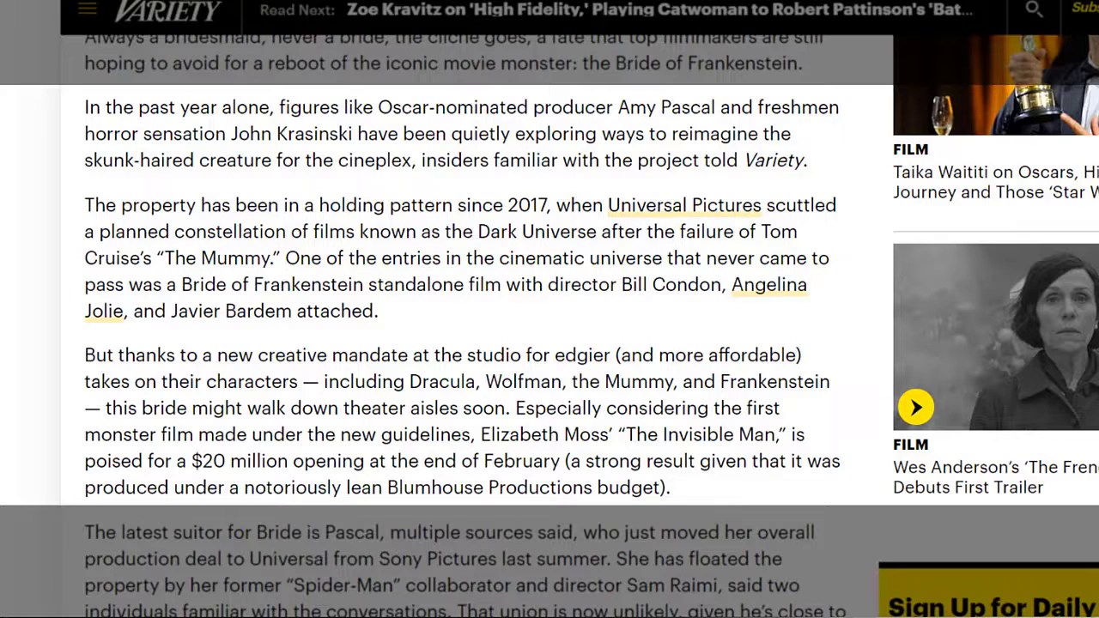
scroll(down, 3)
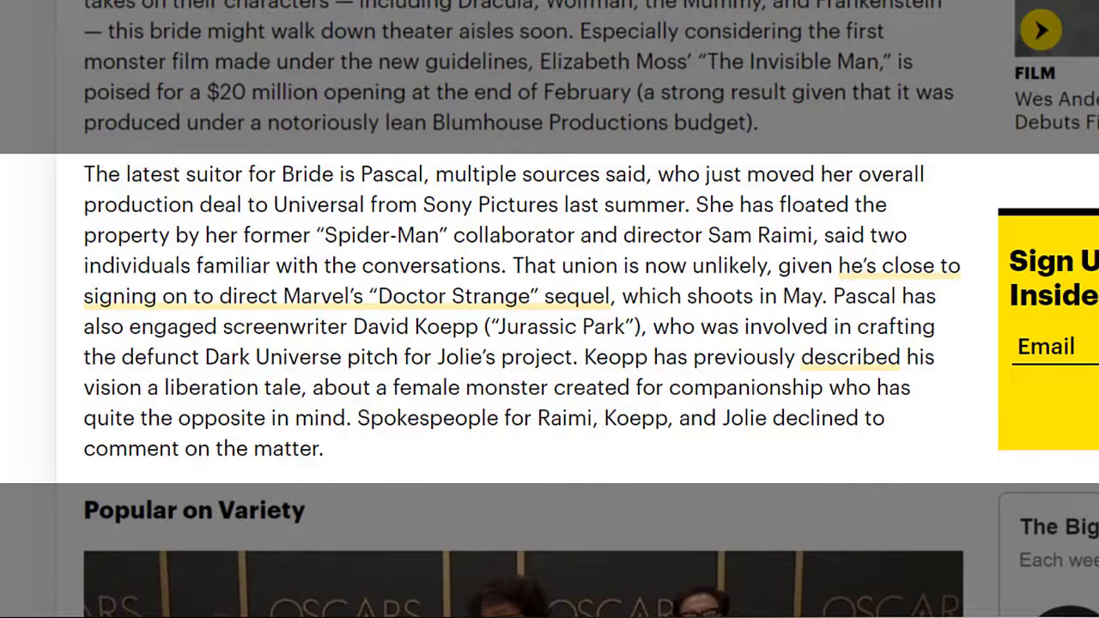
scroll(down, 3)
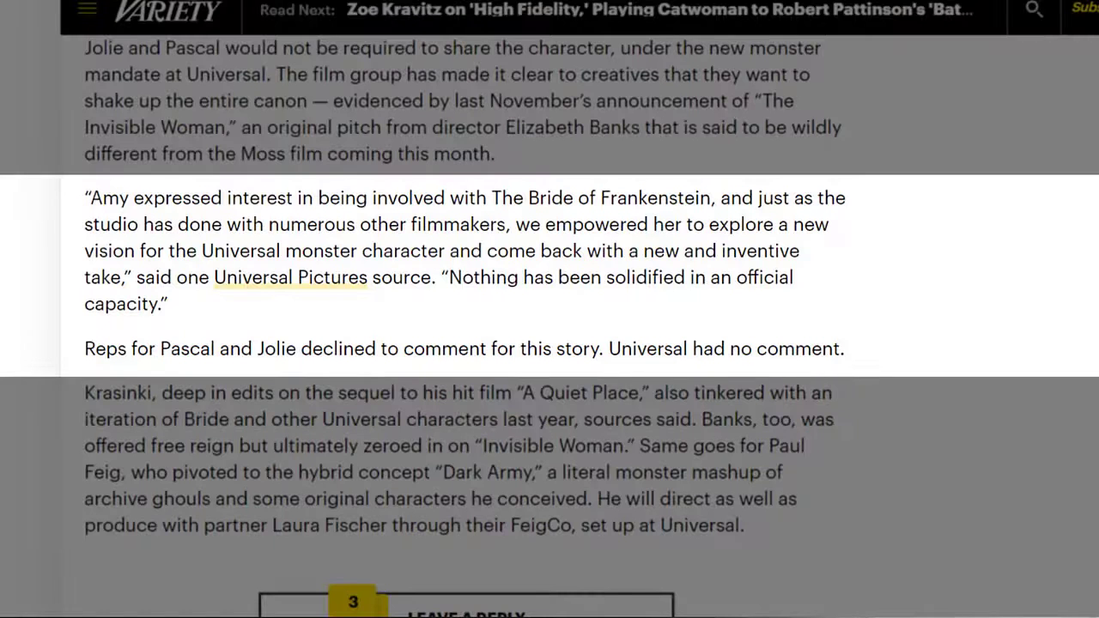